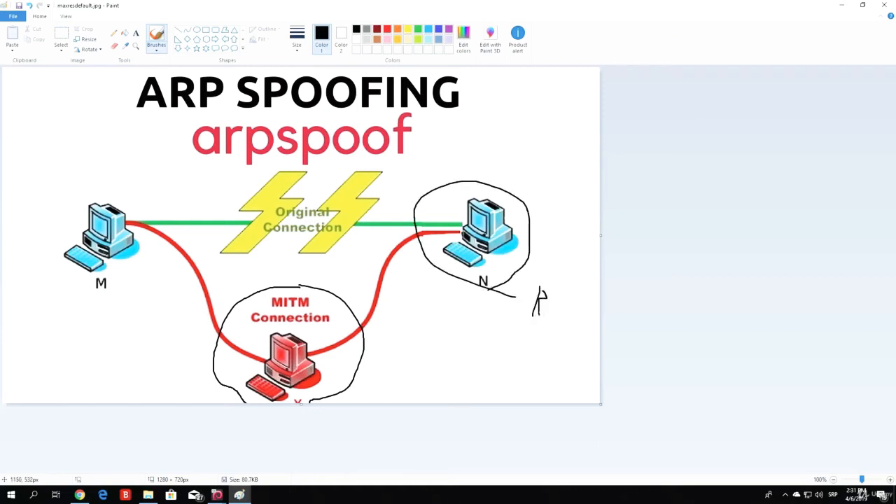
Step: Hand-letter an A beside the MITM computer, circle computer M, and write V below it
left_click_drag(391, 361, 375, 392)
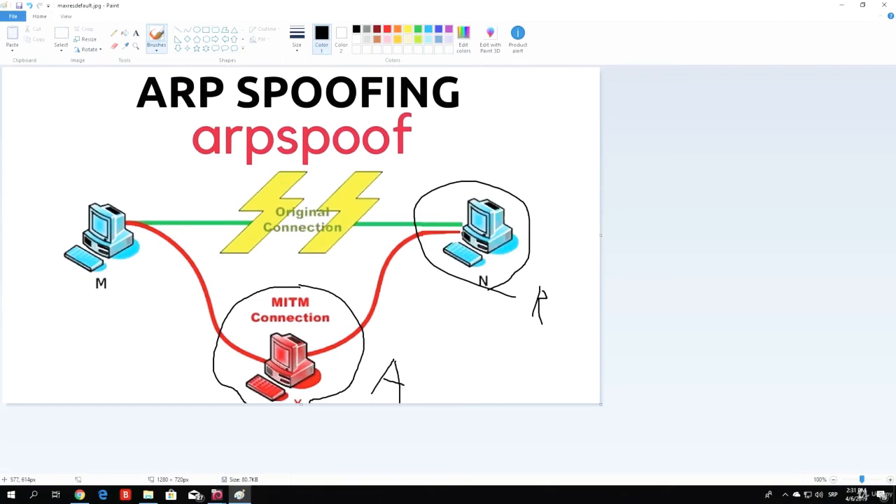
left_click_drag(122, 165, 143, 308)
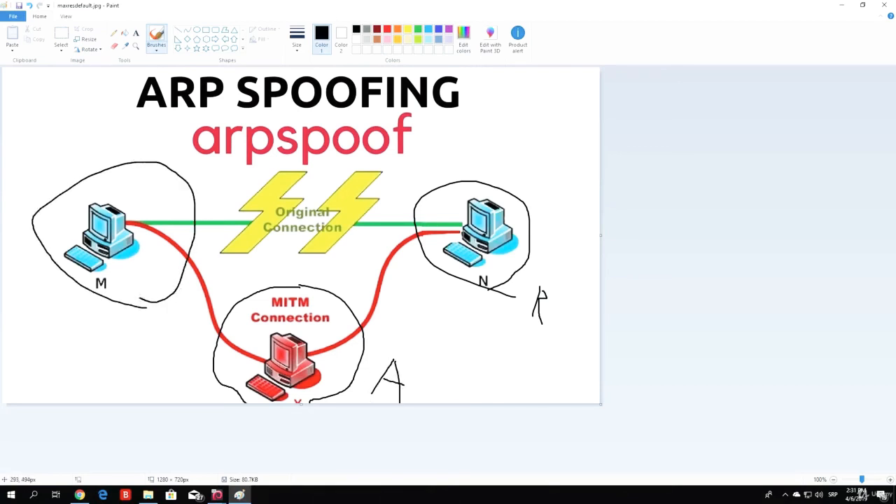
left_click_drag(32, 286, 55, 315)
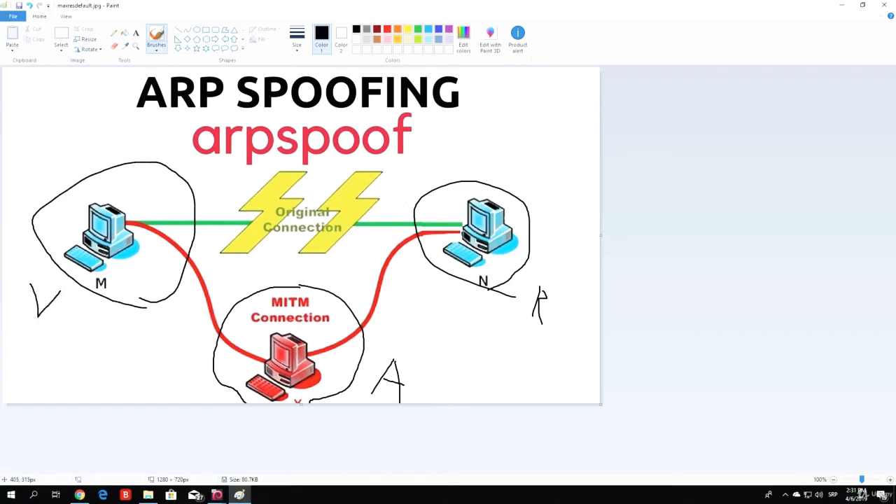
mouse_move(437, 171)
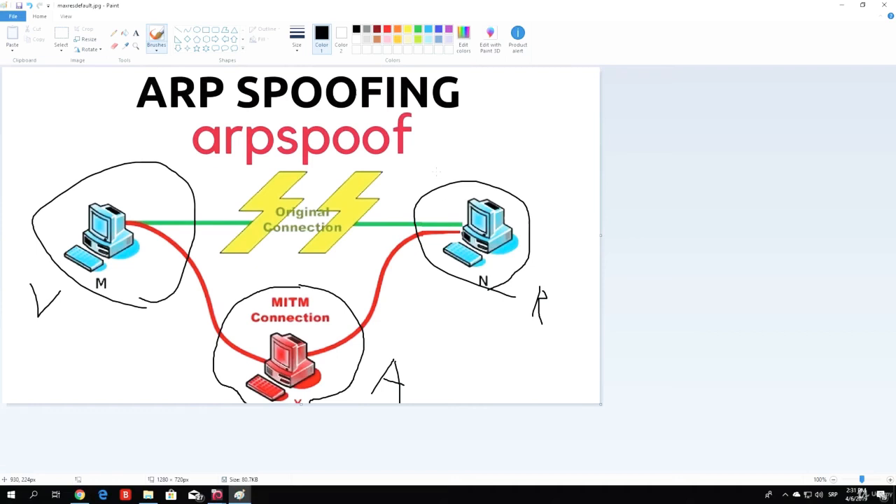
mouse_move(170, 237)
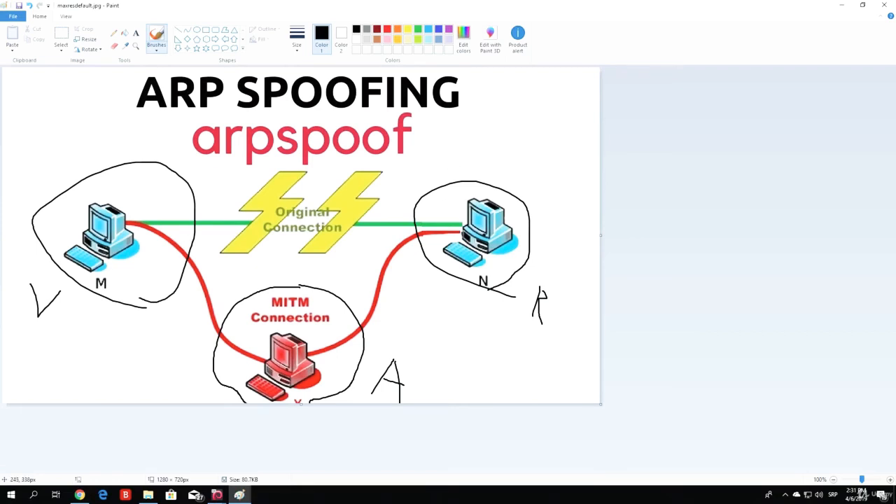
mouse_move(144, 221)
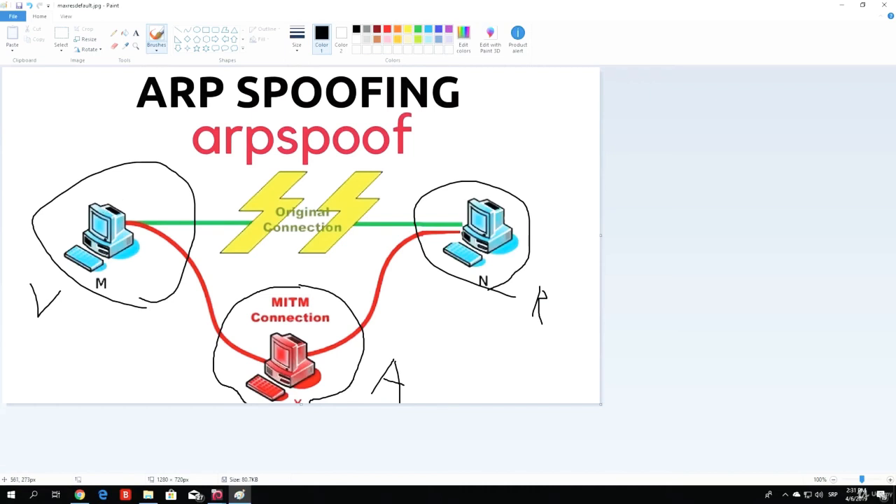
mouse_move(172, 198)
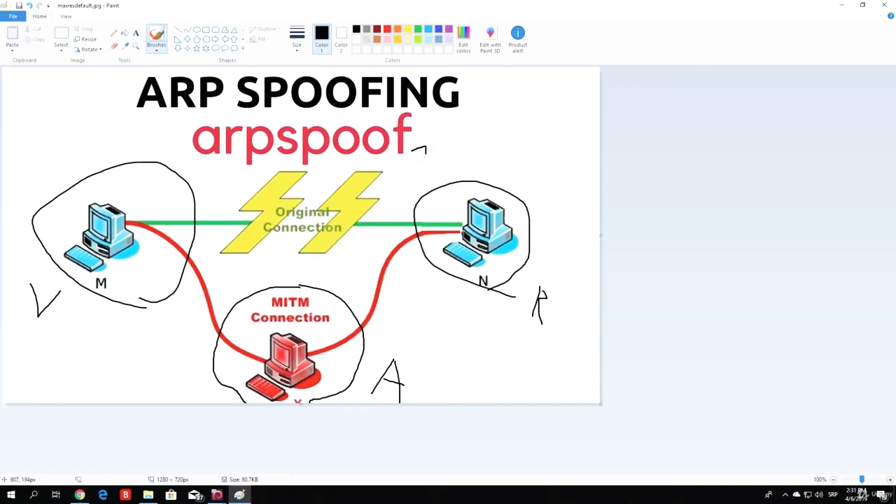
Step: Handwrite the IP address 192.168.77 with the brush above computer N
left_click_drag(420, 154, 455, 154)
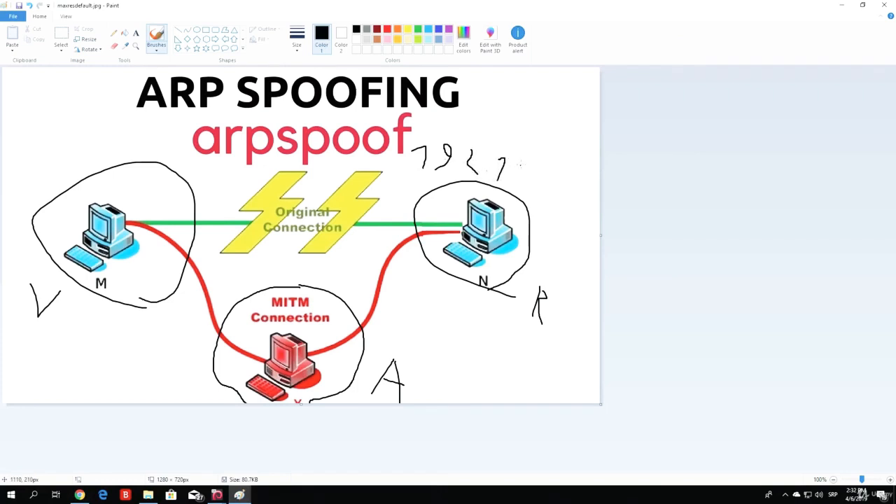
left_click_drag(497, 175, 543, 178)
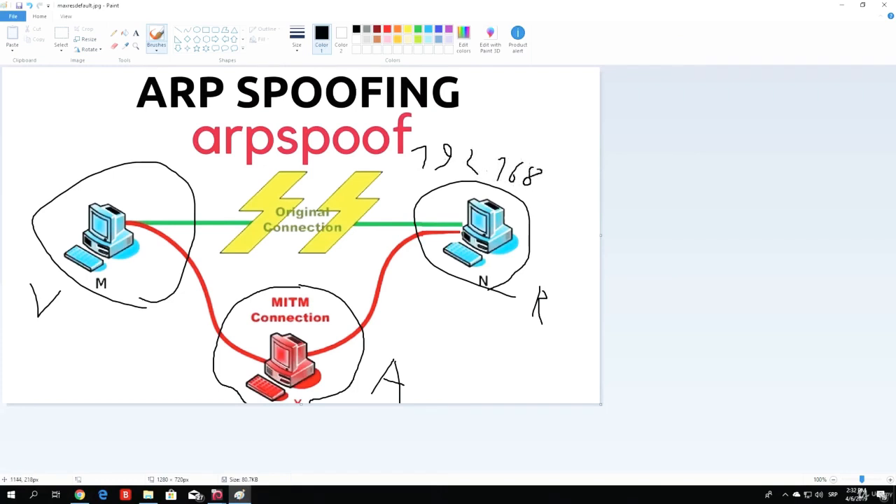
left_click_drag(553, 186, 563, 217)
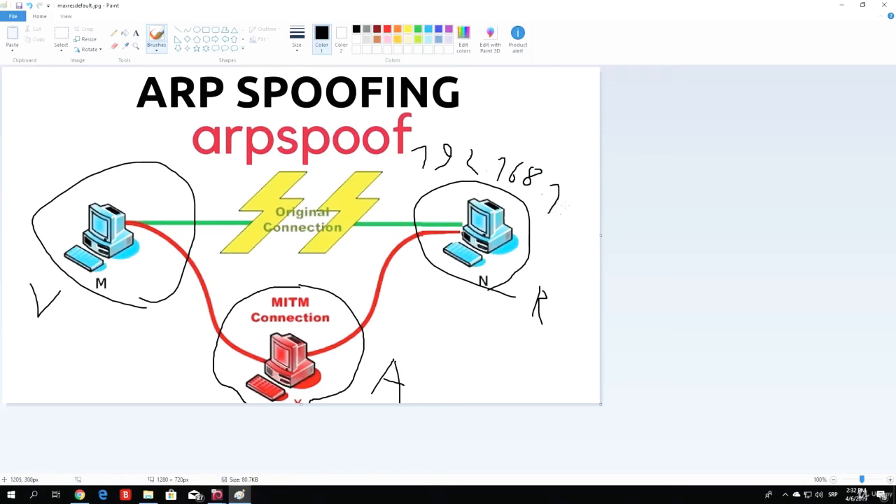
left_click_drag(557, 199, 578, 224)
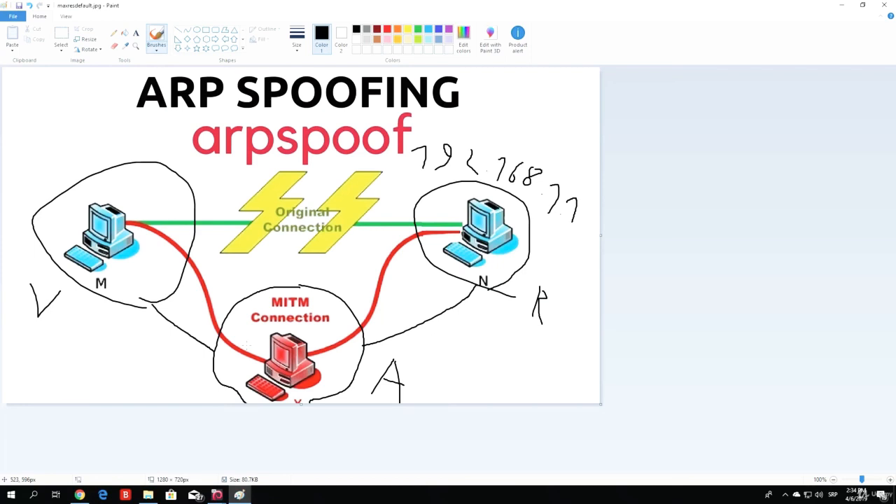
mouse_move(341, 346)
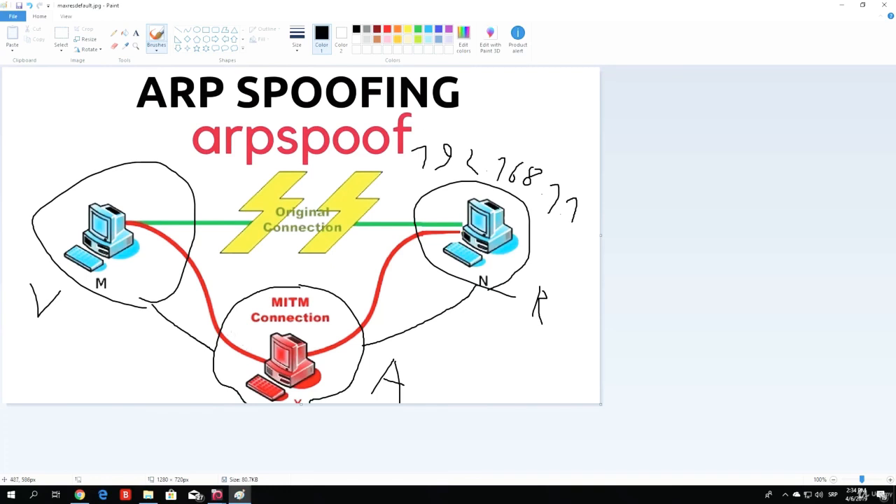
mouse_move(206, 256)
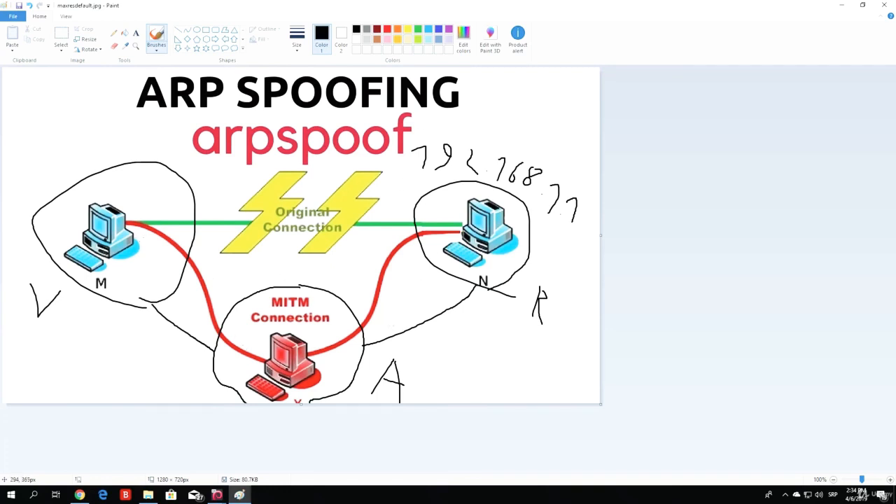
mouse_move(303, 262)
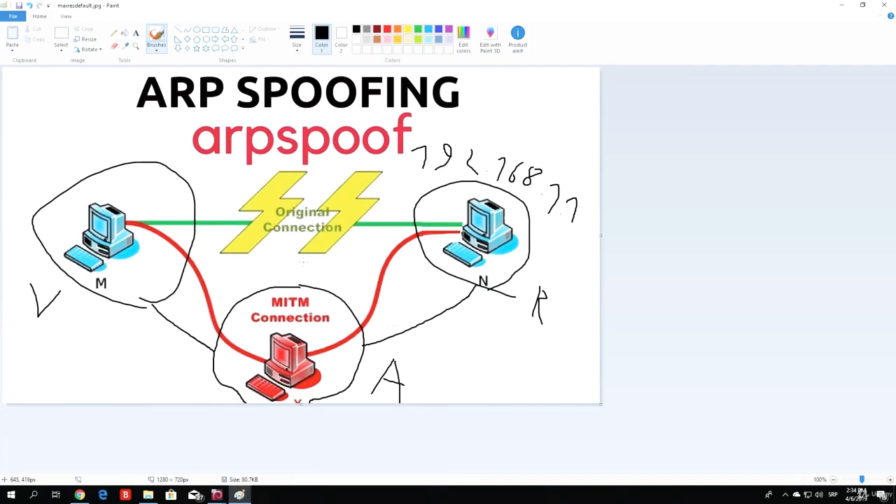